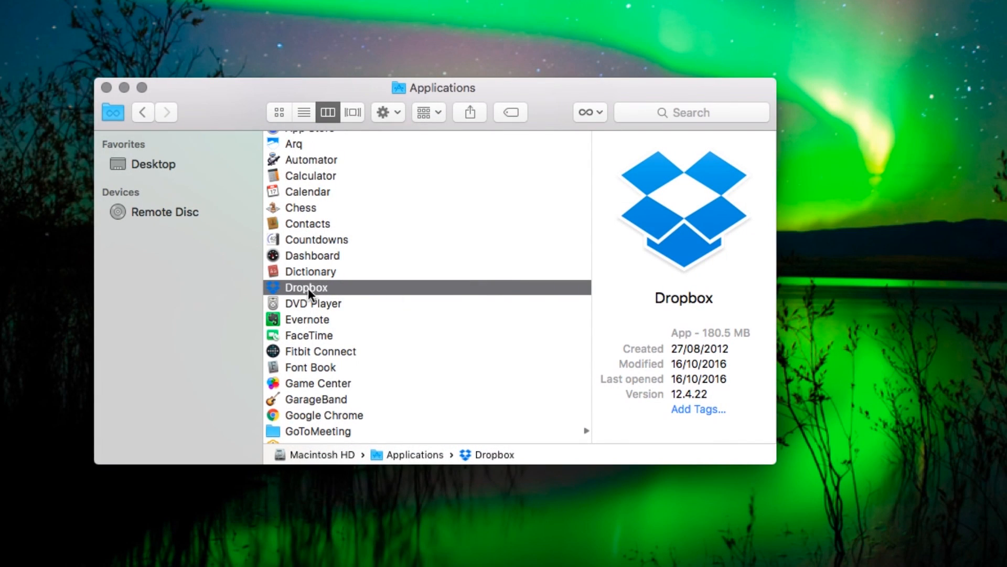
mouse_move(396, 294)
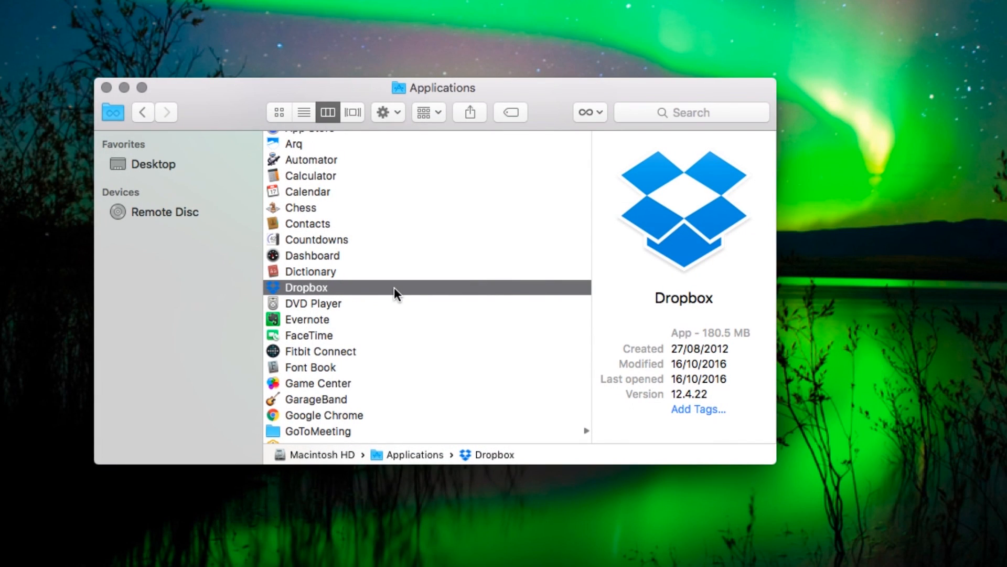
Launch Dropbox from Applications so its sign-in window appears
double_click(306, 287)
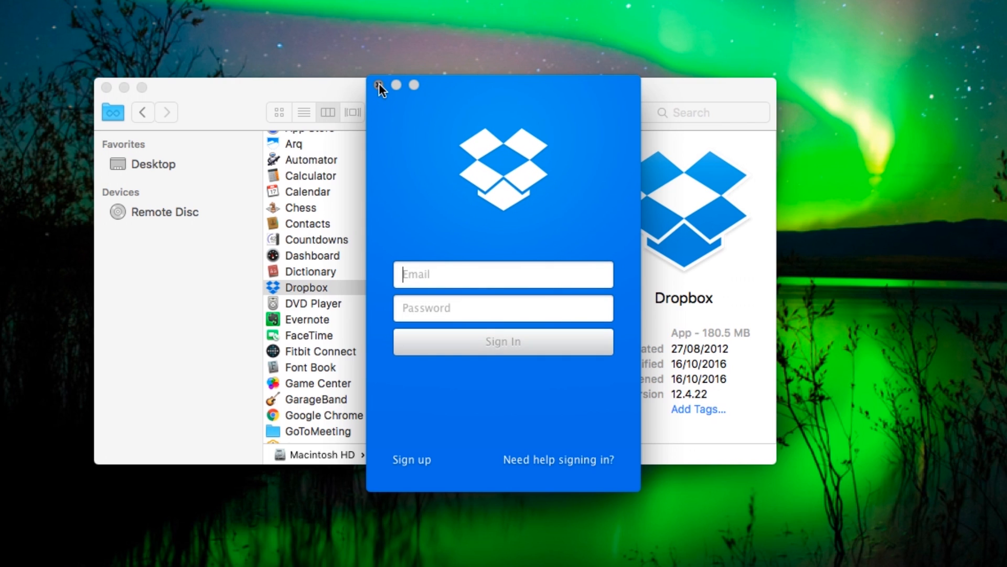
Dismiss the sign-in window and show the Dropbox status panel from the menu bar
left_click(380, 85)
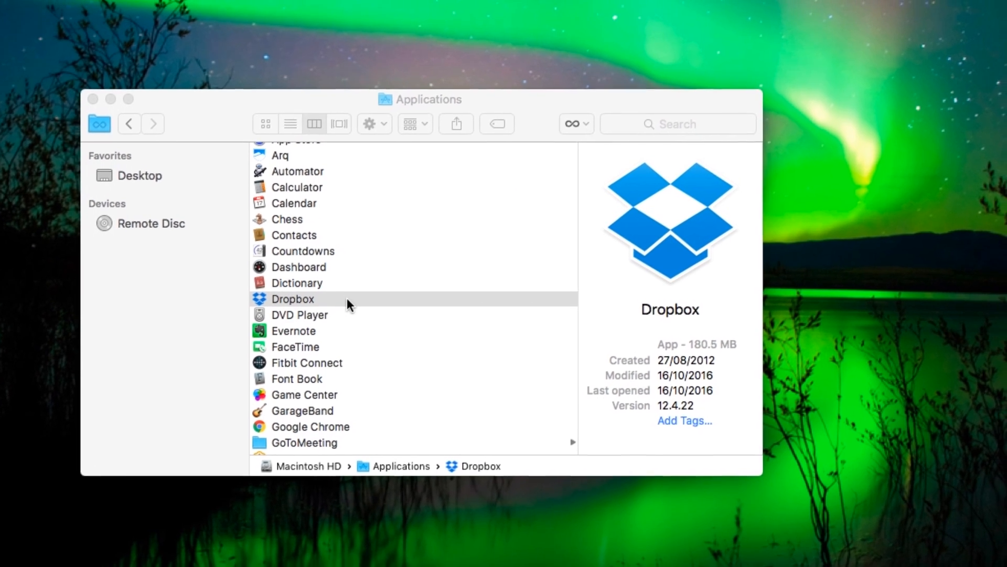
left_click_drag(420, 98, 352, 156)
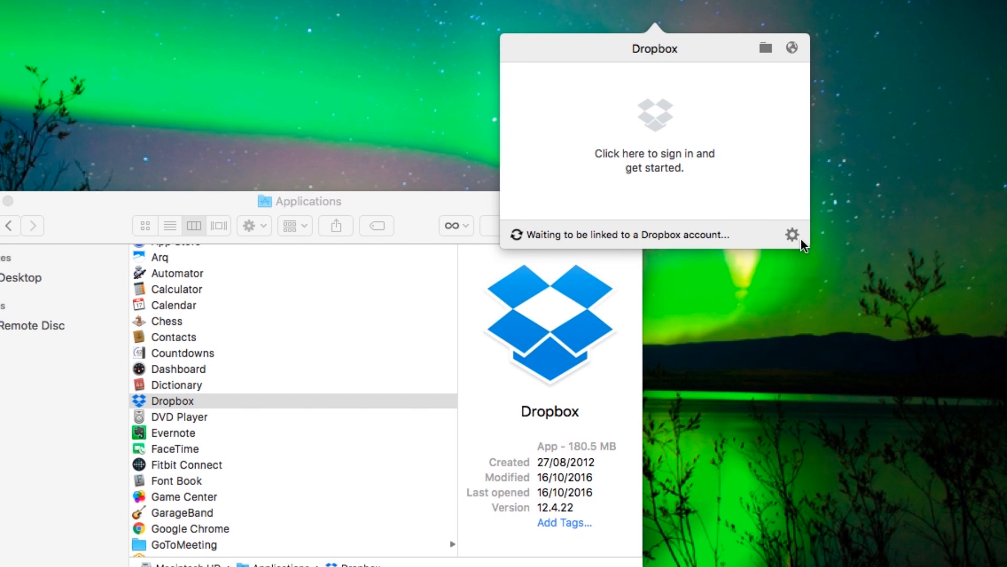
Quit Dropbox via its gear menu and trash the app from Applications
left_click(792, 234)
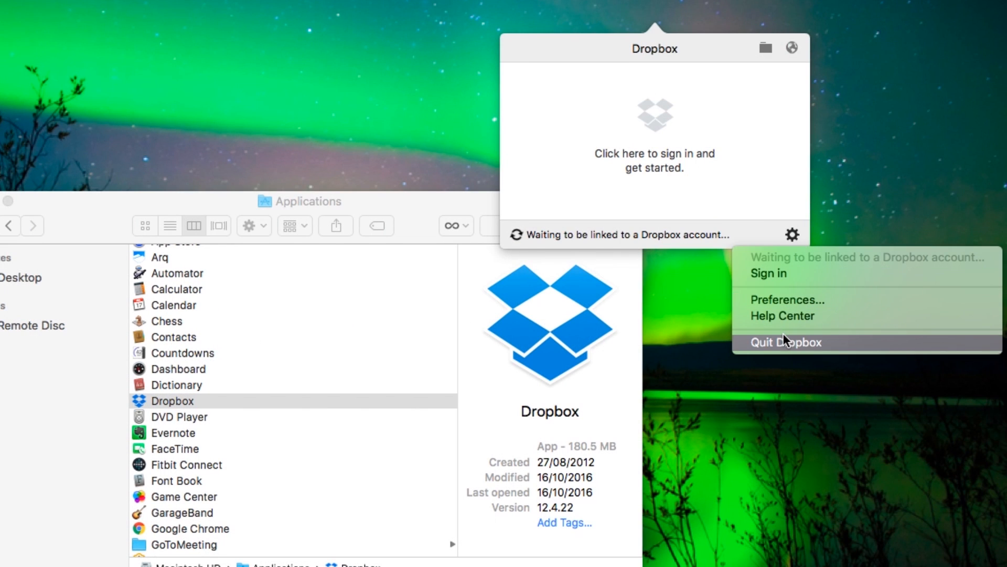
left_click(785, 341)
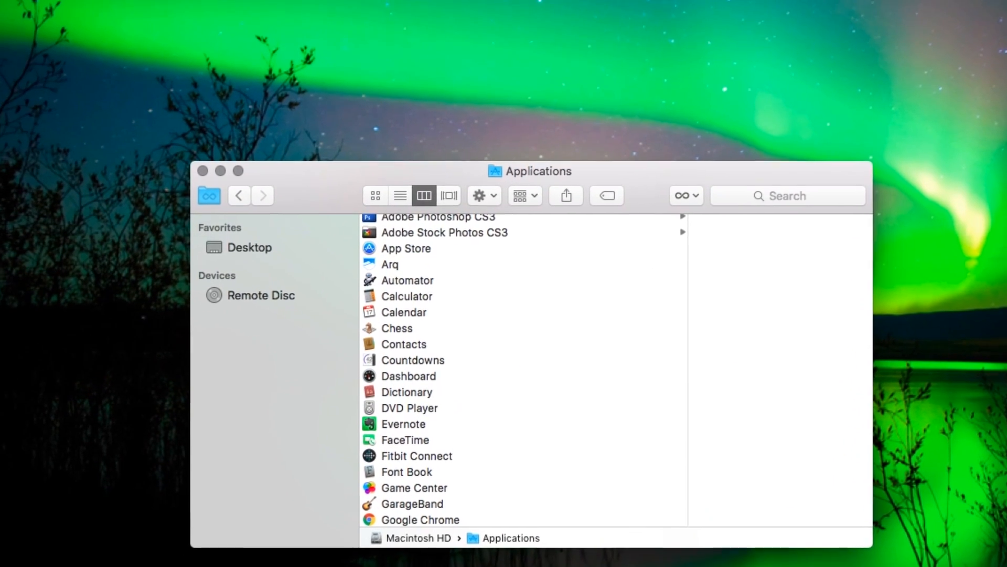
Jump to the system /Library folder, where DropboxHelperTools is listed
left_click(227, 9)
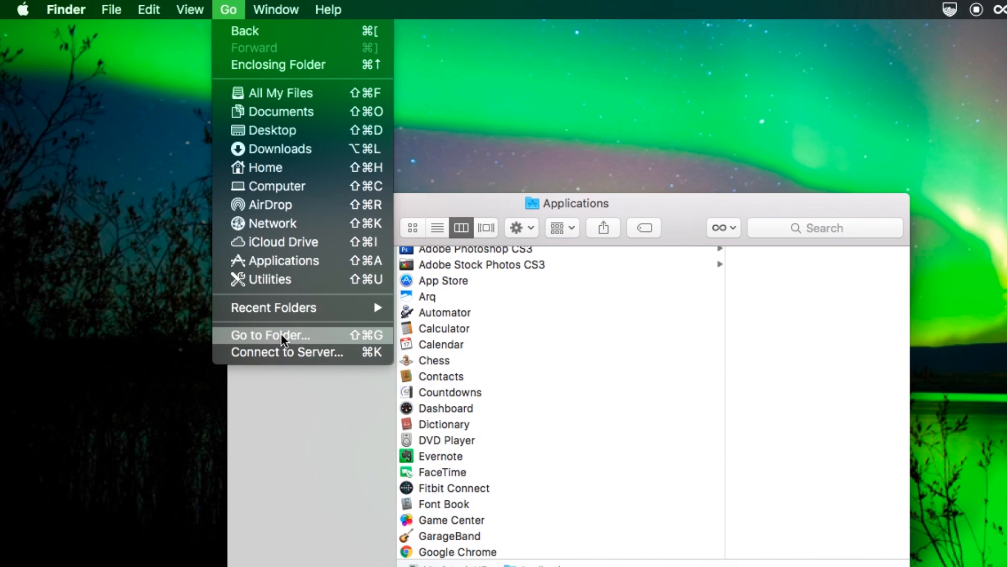
left_click(270, 334)
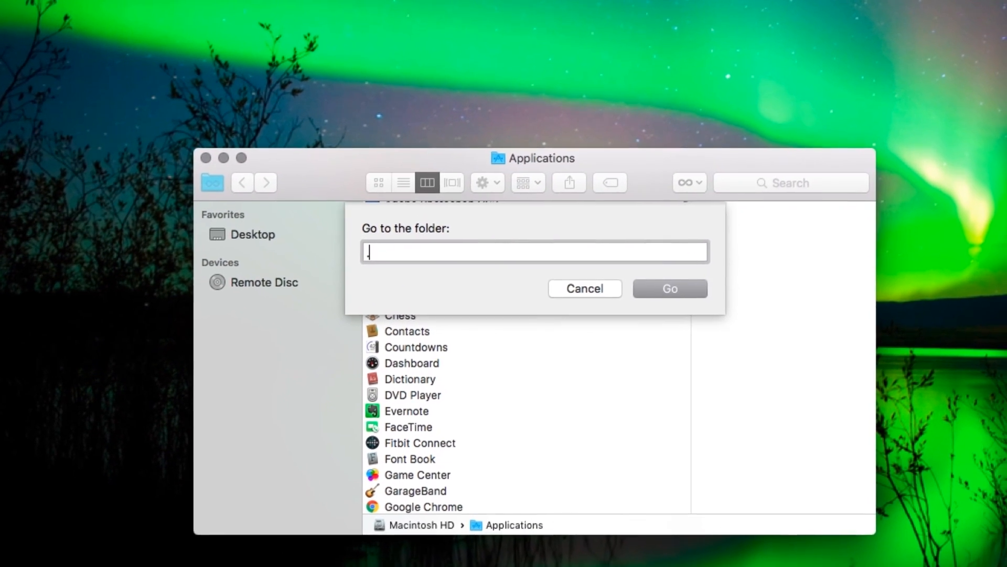
type("/library")
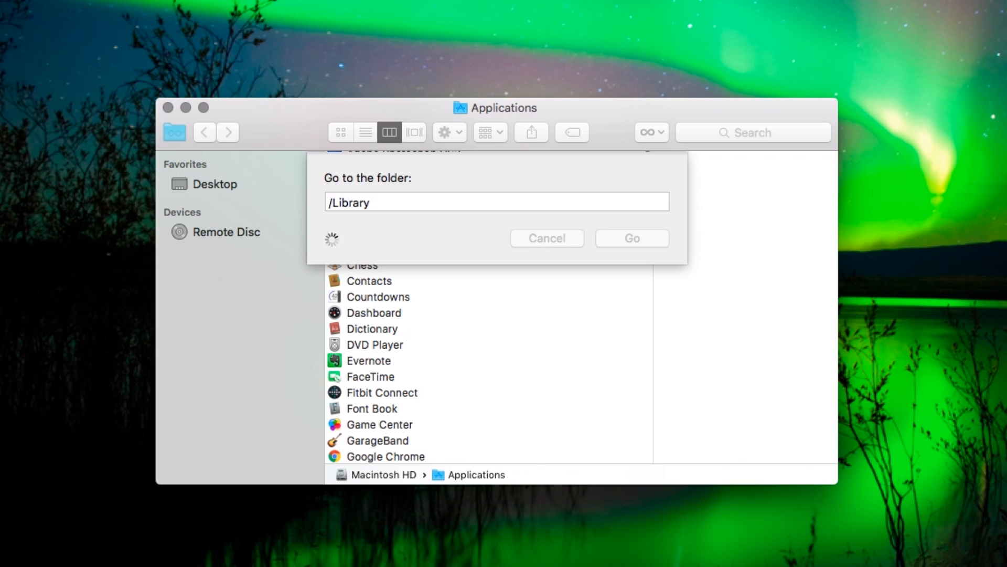
left_click(630, 238)
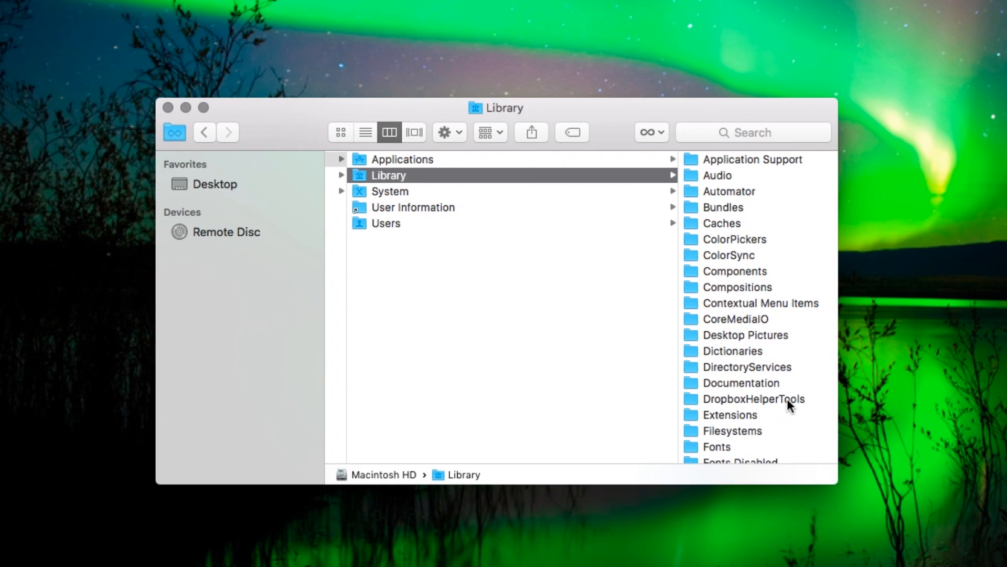
Trash the DropboxHelperTools folder, authorising with the admin password
left_click(753, 399)
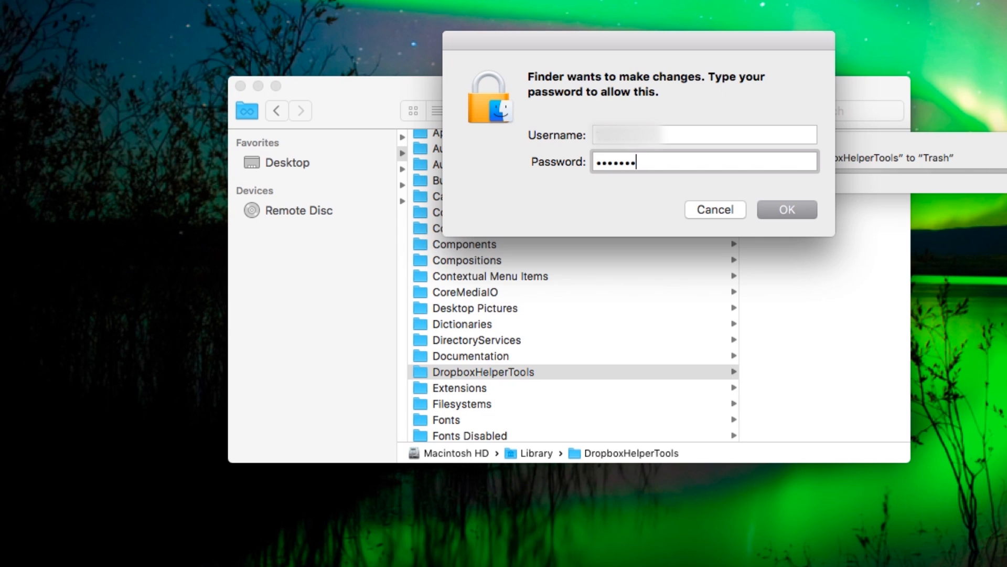
left_click(786, 210)
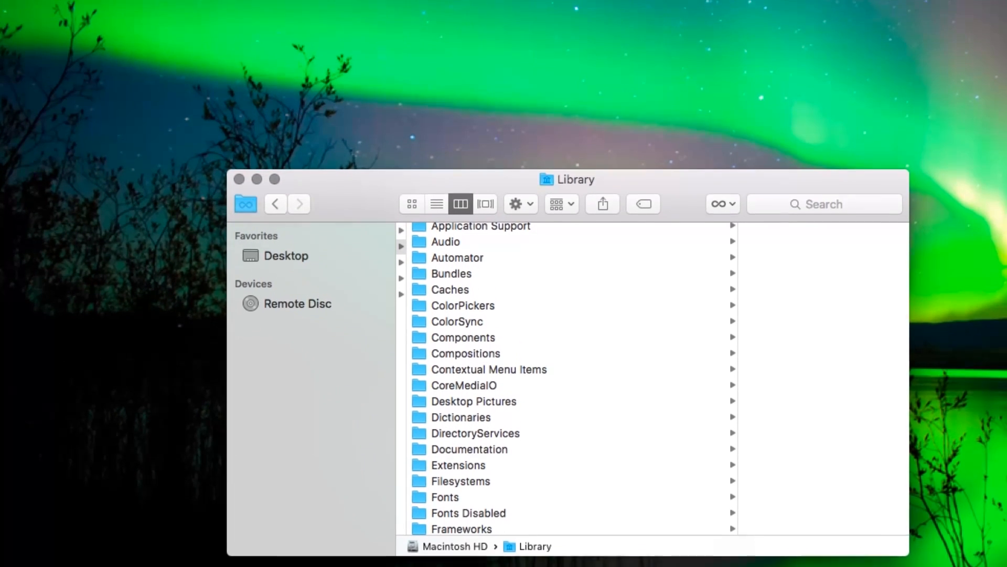
Jump to the hidden ~/.dropbox folder in the home folder
left_click(226, 8)
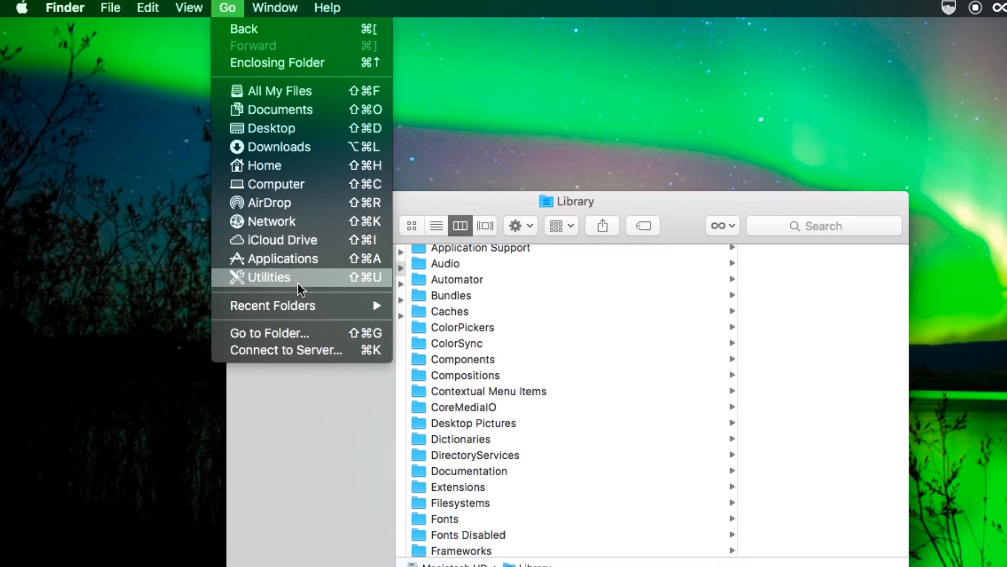
left_click(269, 333)
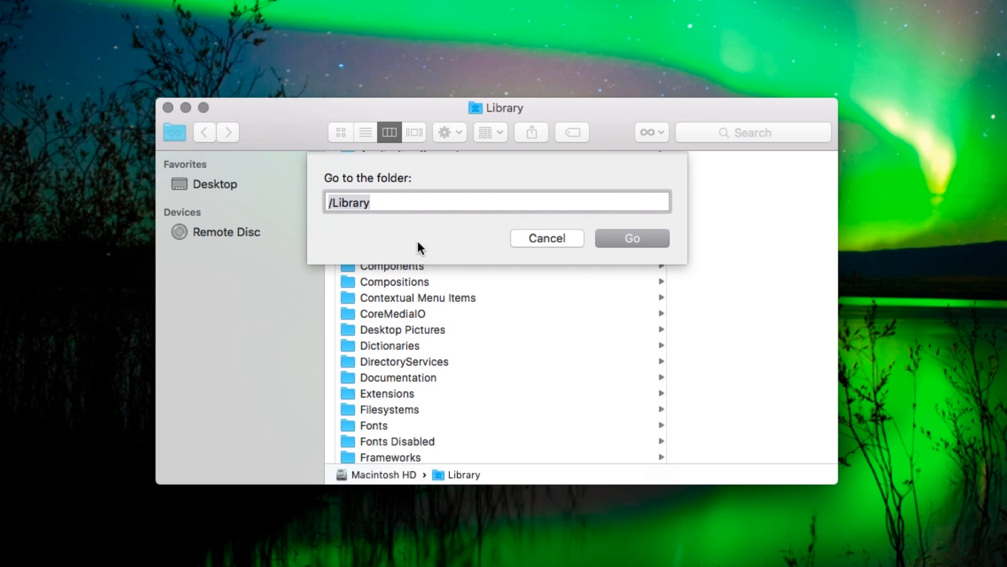
type("~/.dropbox")
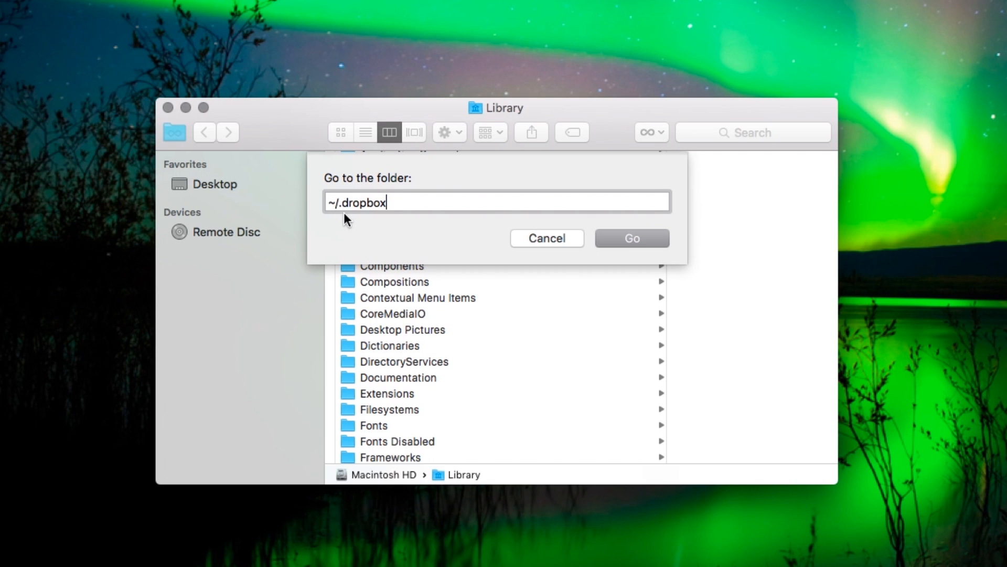
mouse_move(642, 247)
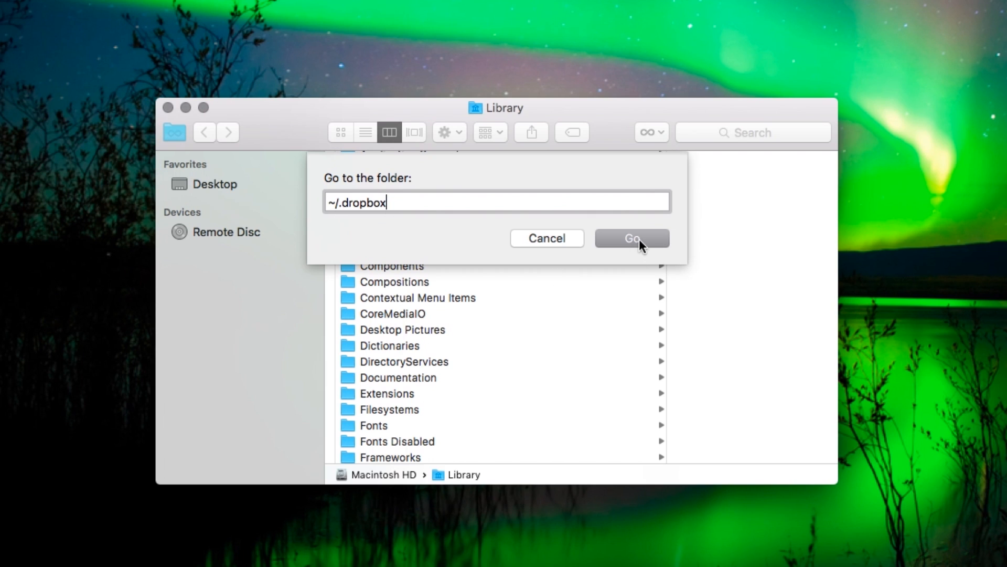
left_click(632, 238)
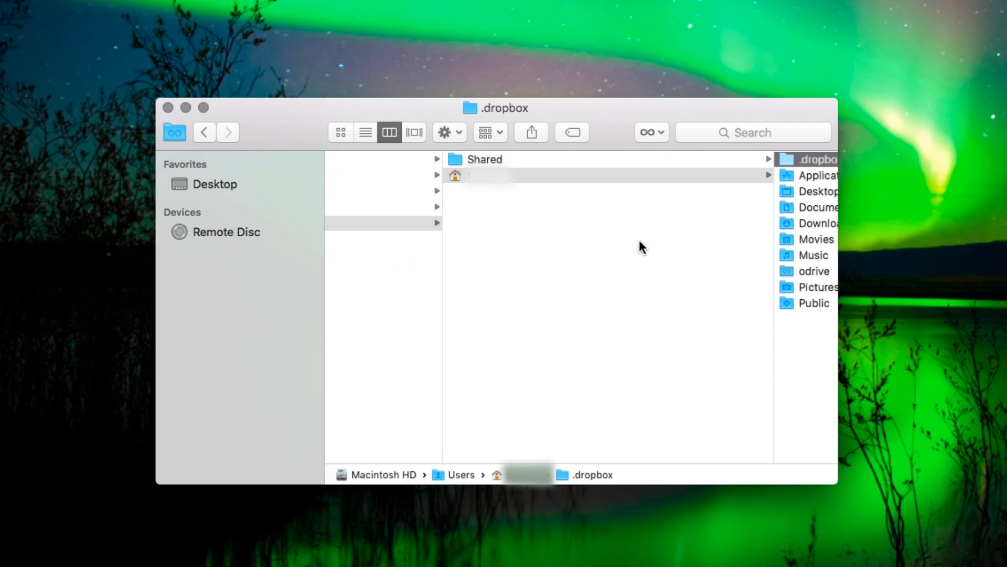
Reveal the .dropbox contents: dropbox.pid, instance folders, logs and unlink.db
left_click(812, 159)
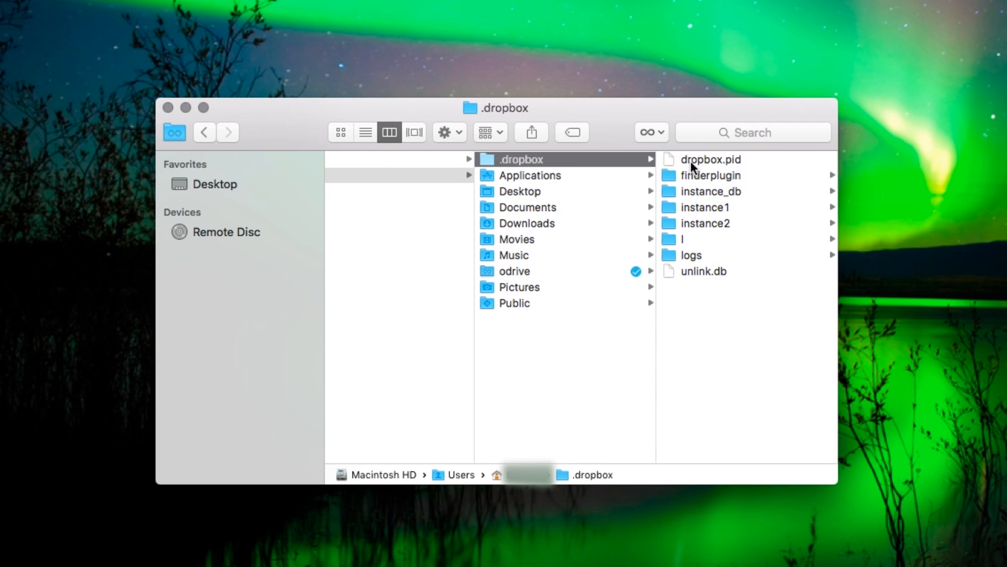
mouse_move(687, 292)
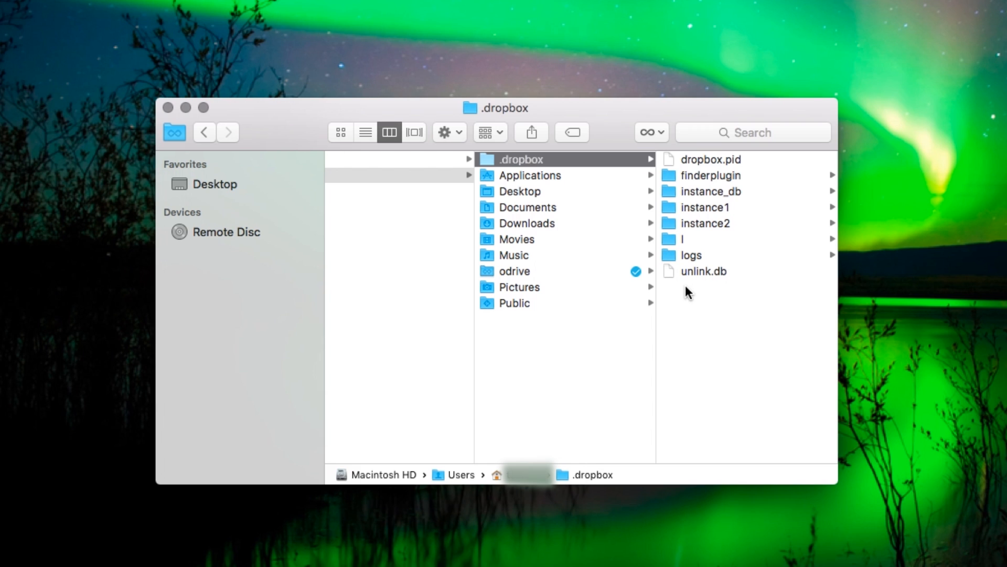
mouse_move(511, 167)
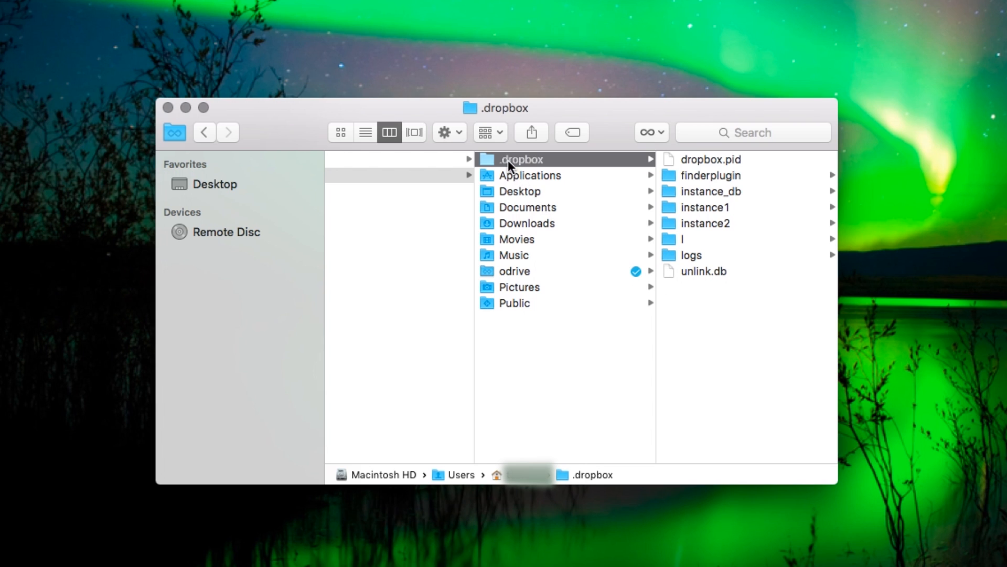